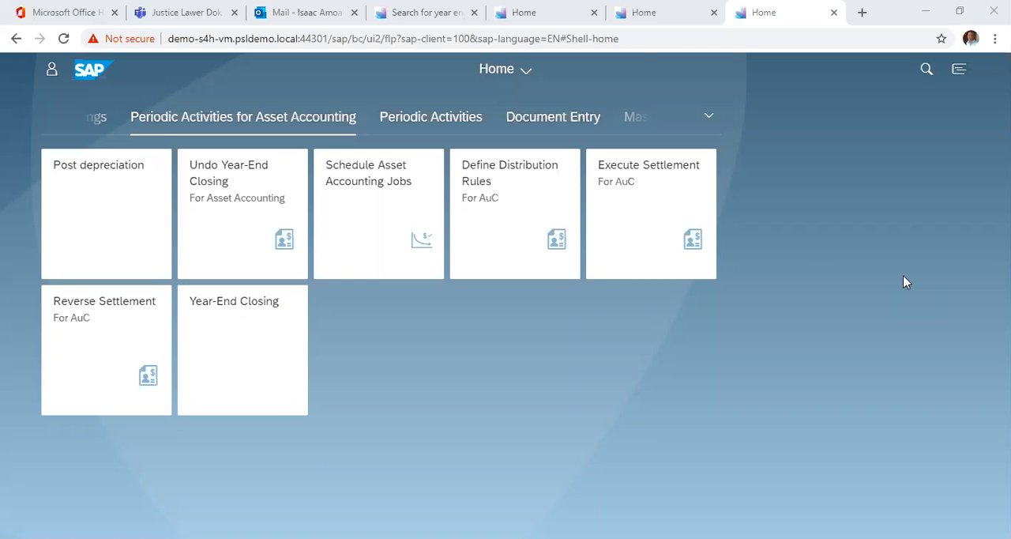
mouse_move(827, 384)
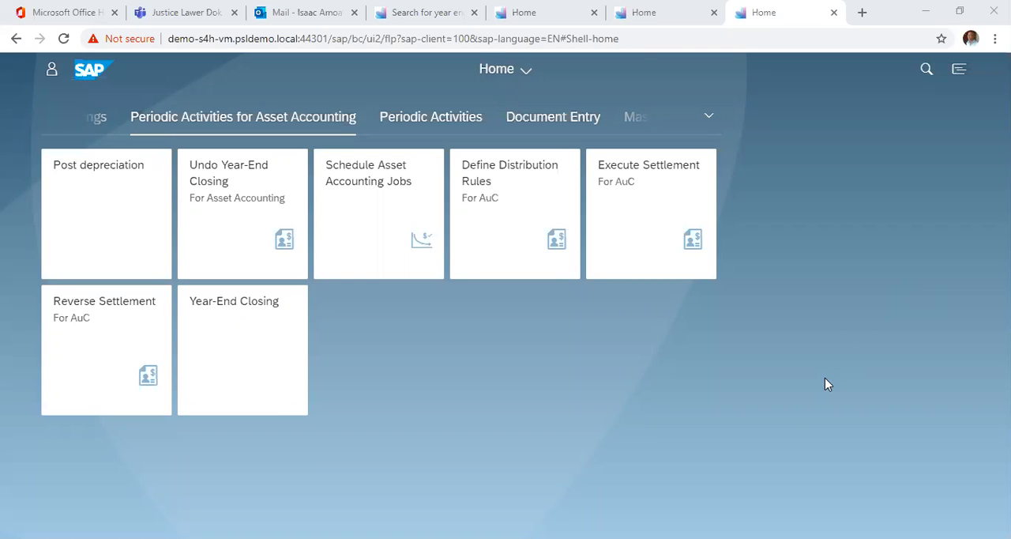
mouse_move(761, 416)
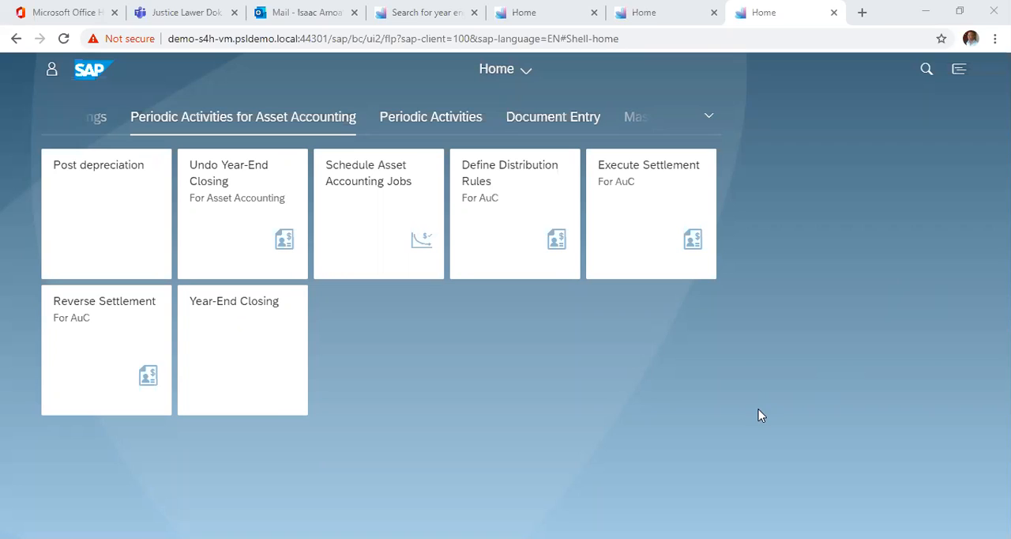
mouse_move(679, 398)
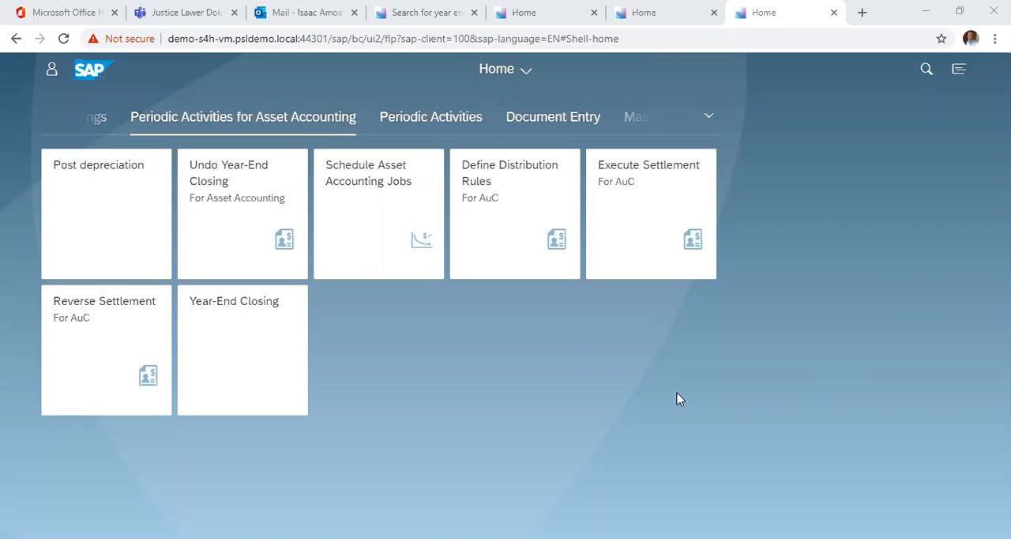
mouse_move(615, 409)
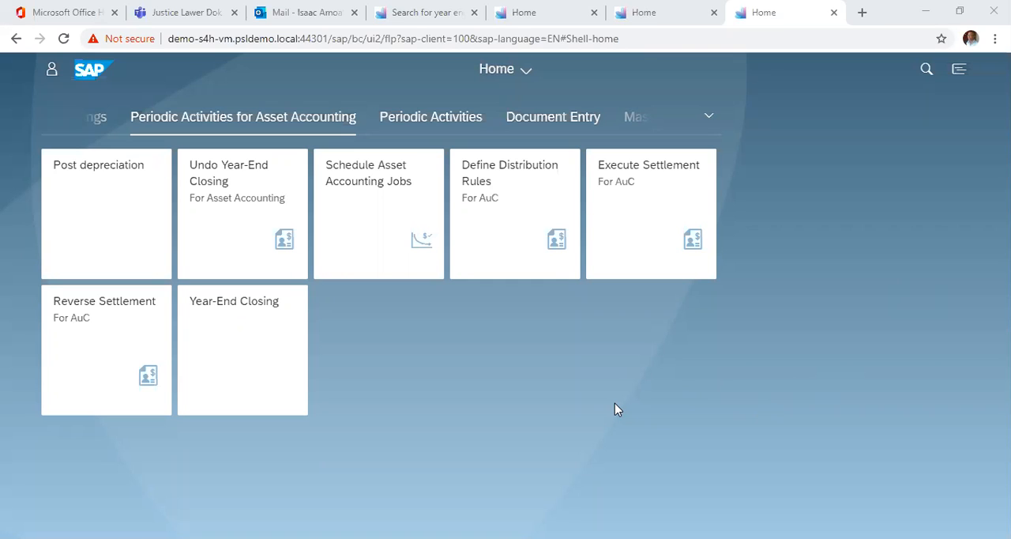
mouse_move(556, 411)
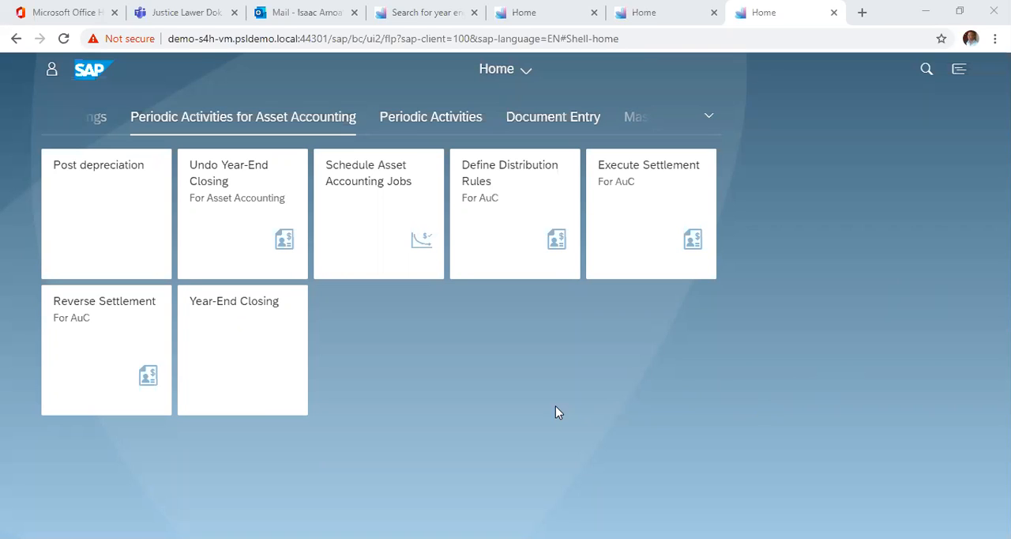
mouse_move(528, 417)
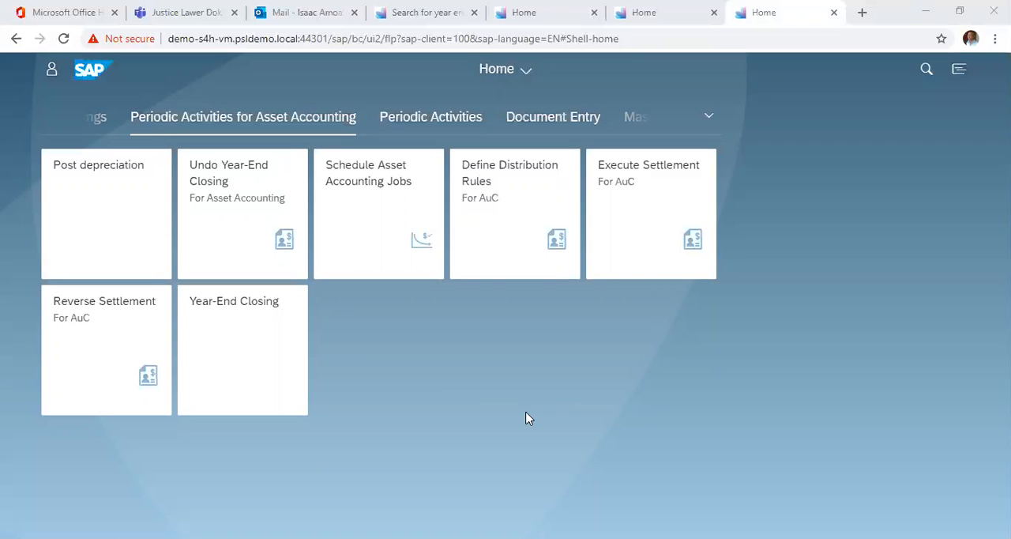
mouse_move(266, 238)
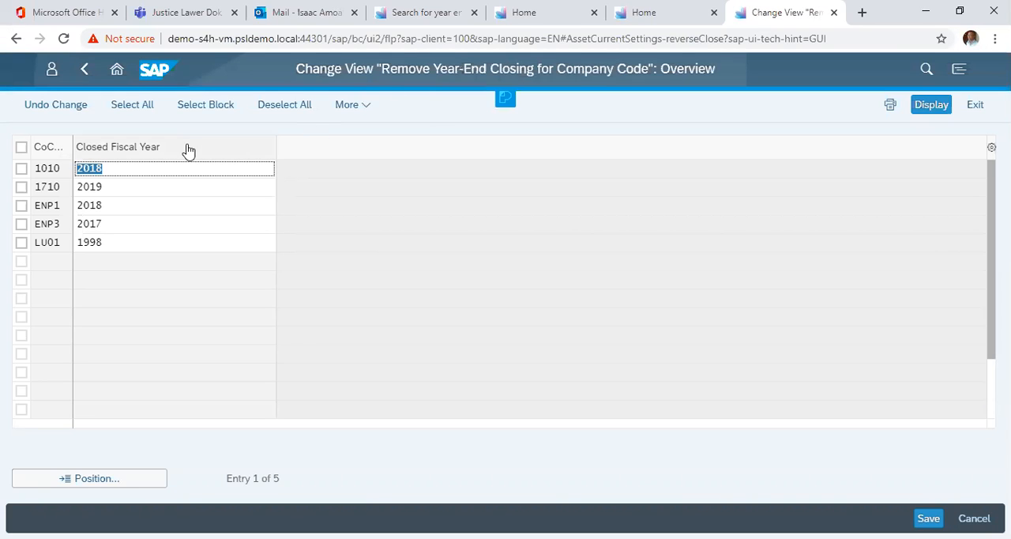
mouse_move(76, 259)
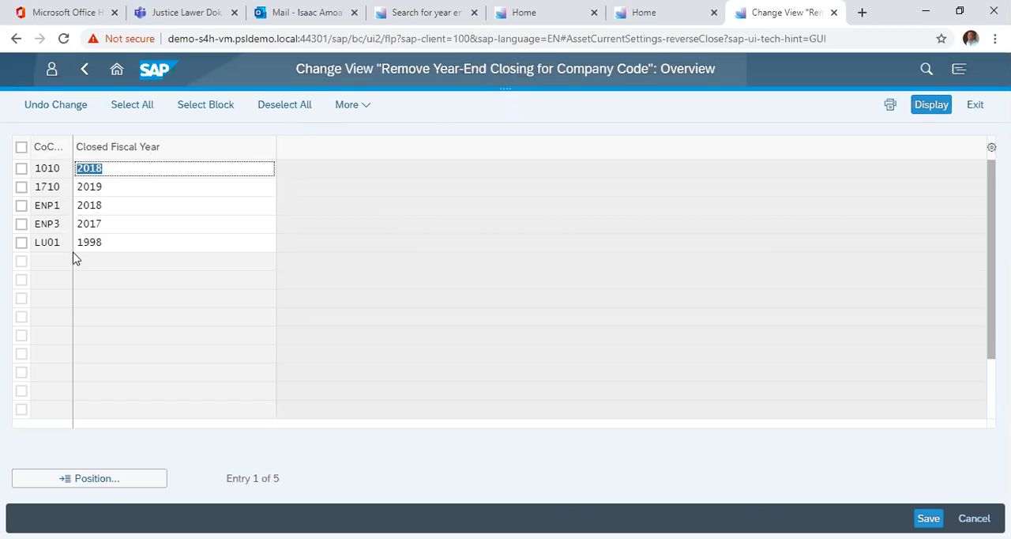
mouse_move(133, 240)
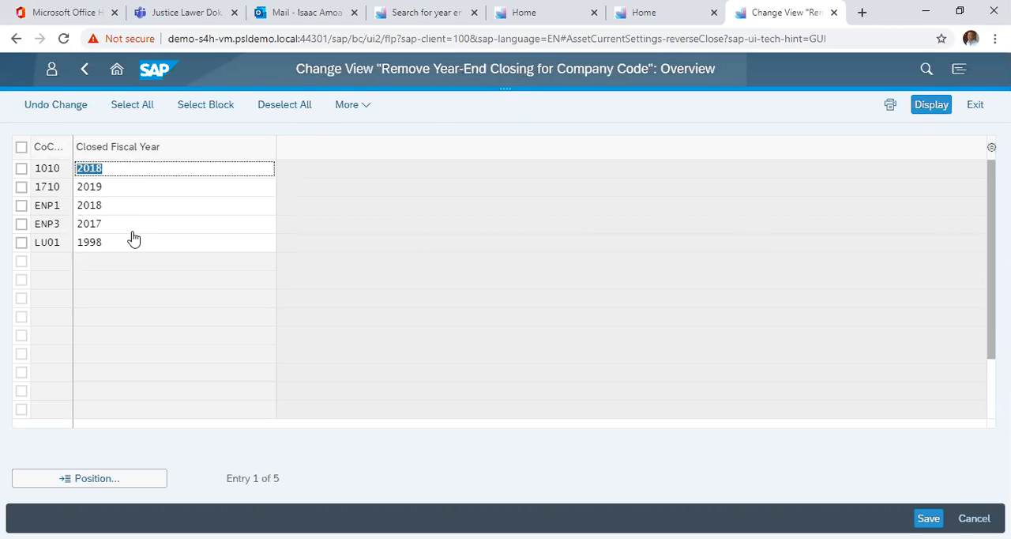
mouse_move(49, 201)
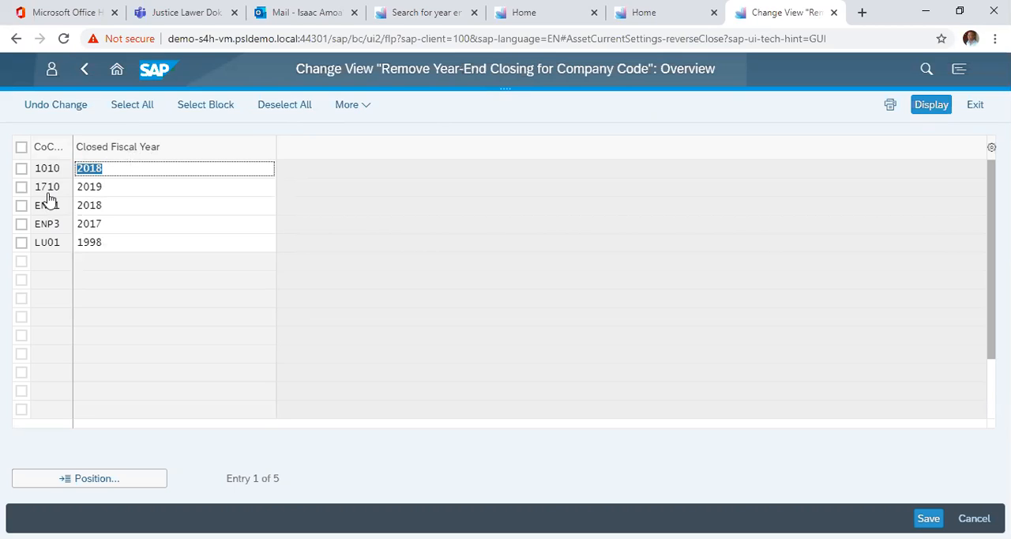
mouse_move(53, 202)
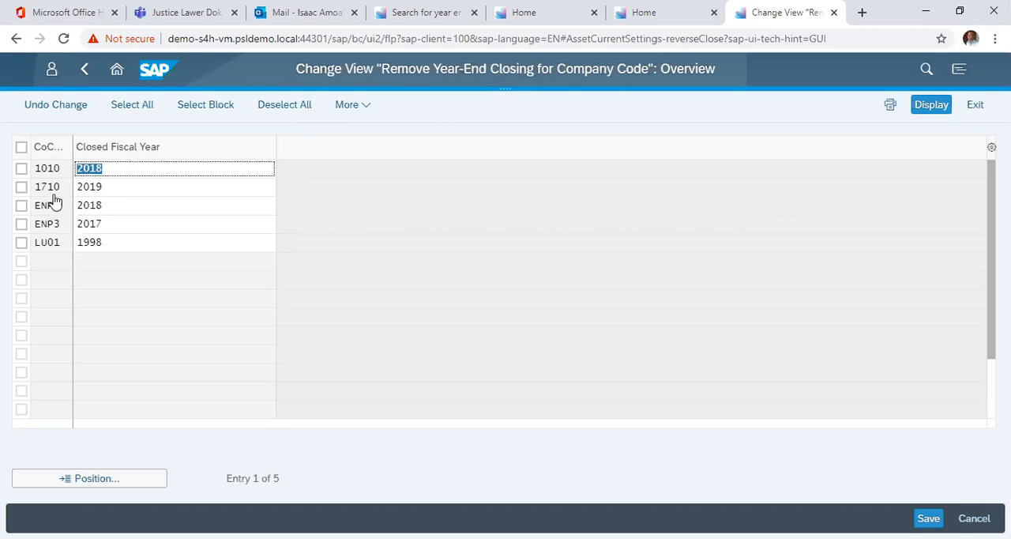
mouse_move(126, 200)
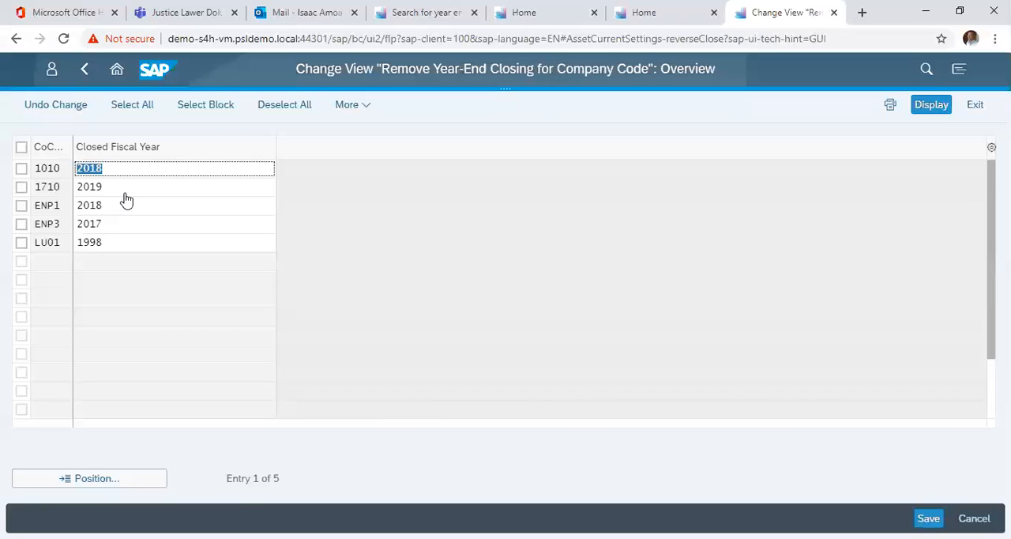
Change company code 1710's closed fiscal year from 2019 to 2018
click(88, 186)
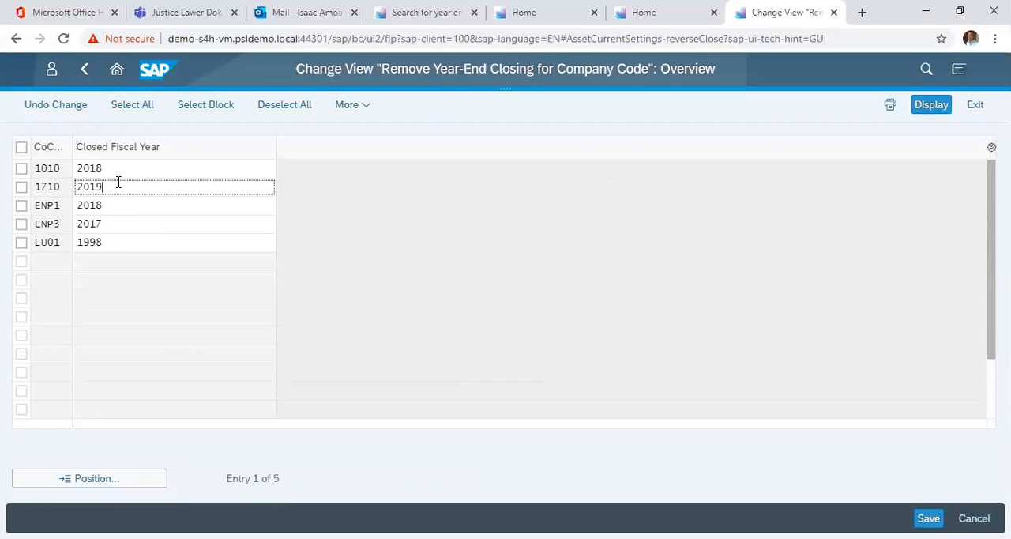
key(Backspace)
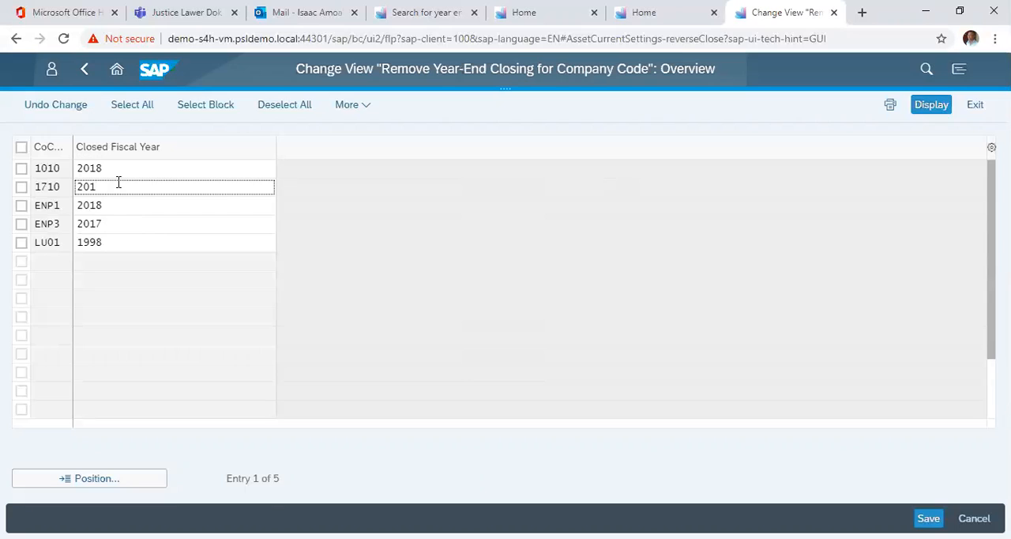
text(8)
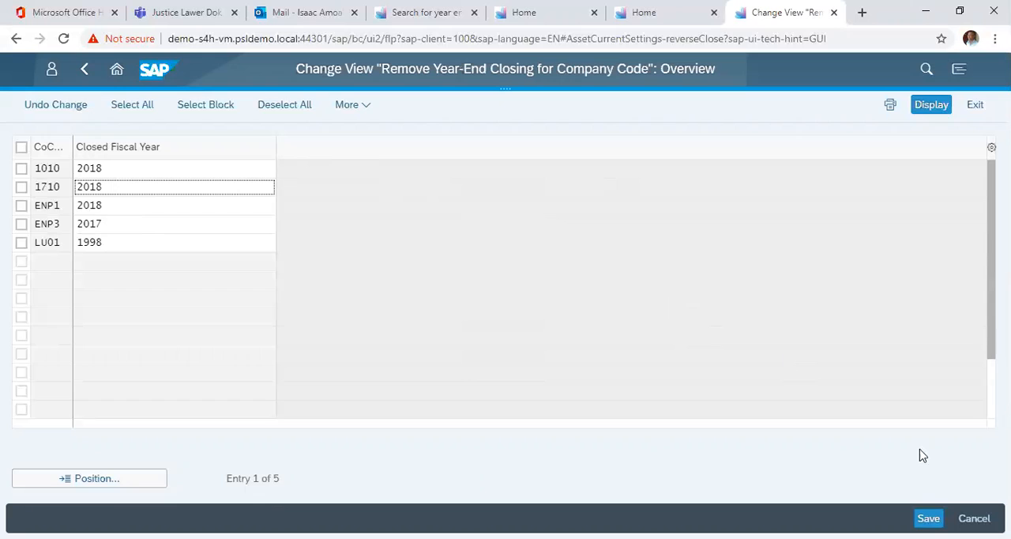
mouse_move(928, 518)
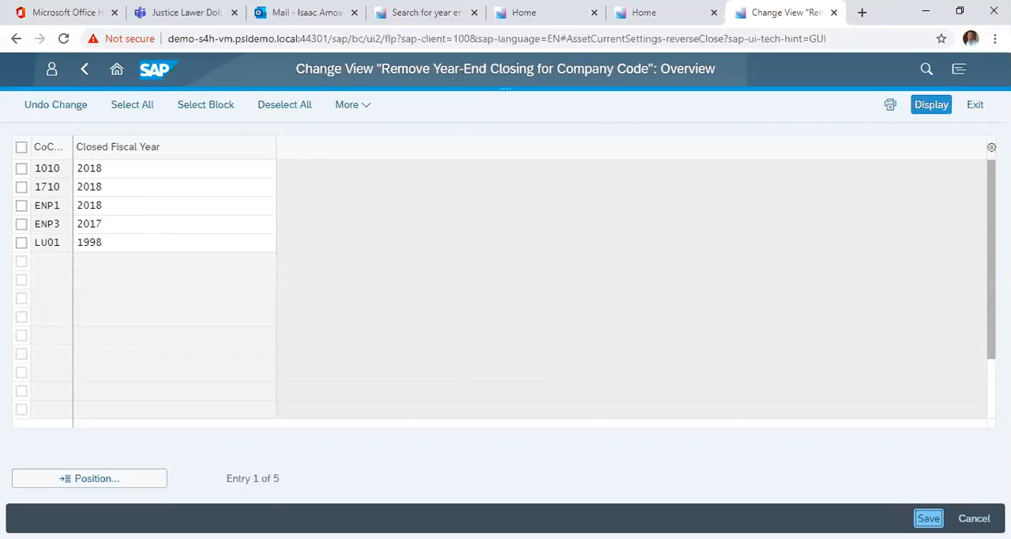
Save so the 'Data was saved' message confirms 2018 for company code 1710
click(928, 518)
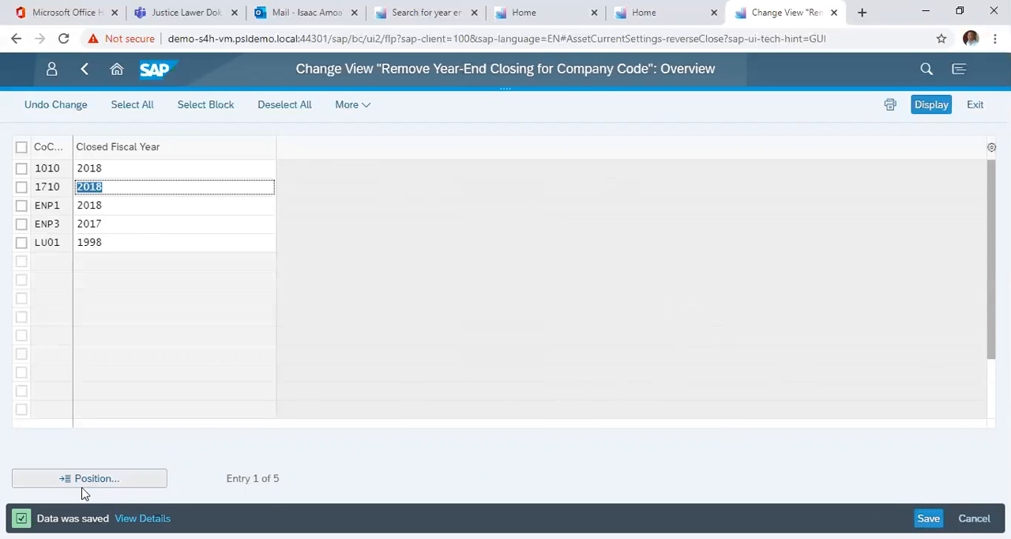
mouse_move(253, 335)
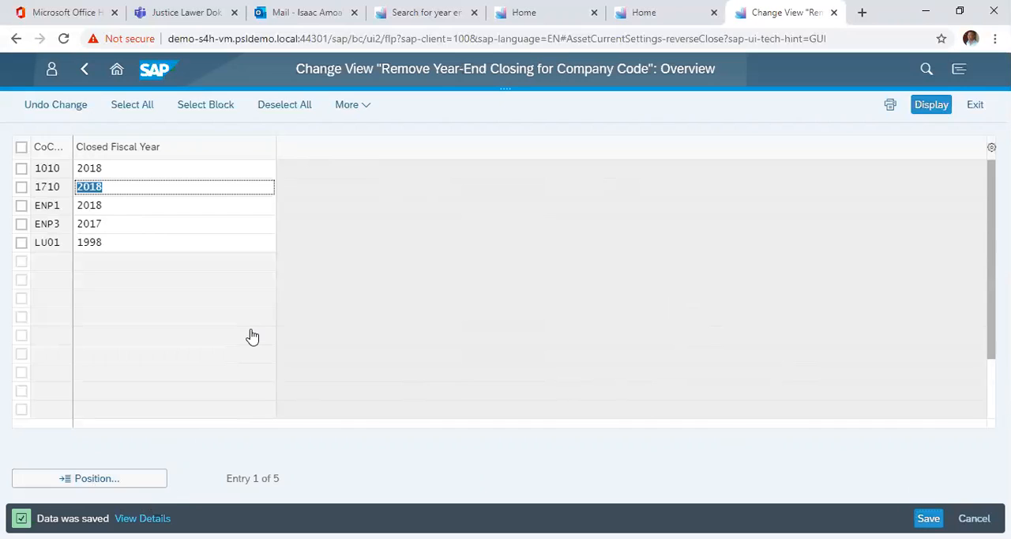
mouse_move(329, 349)
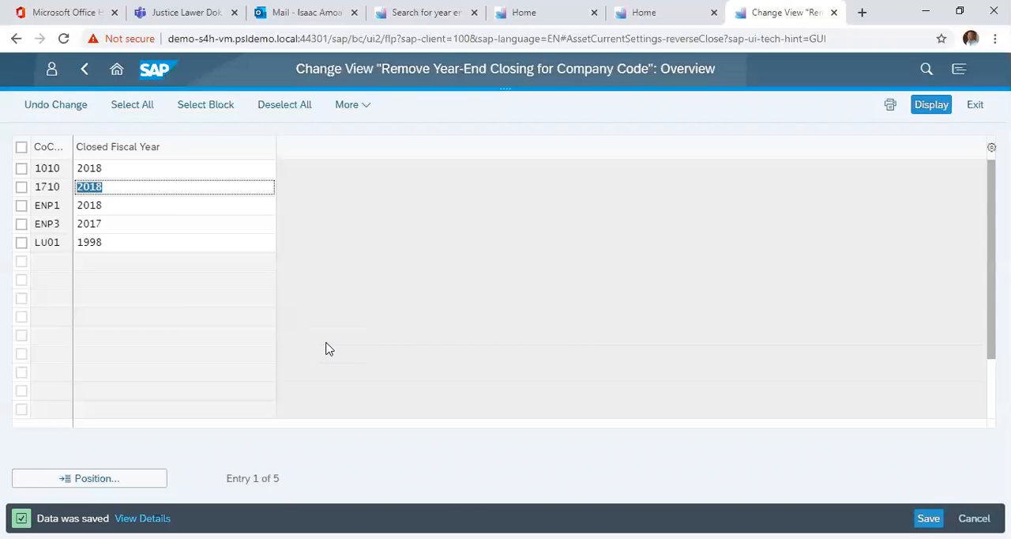
mouse_move(394, 295)
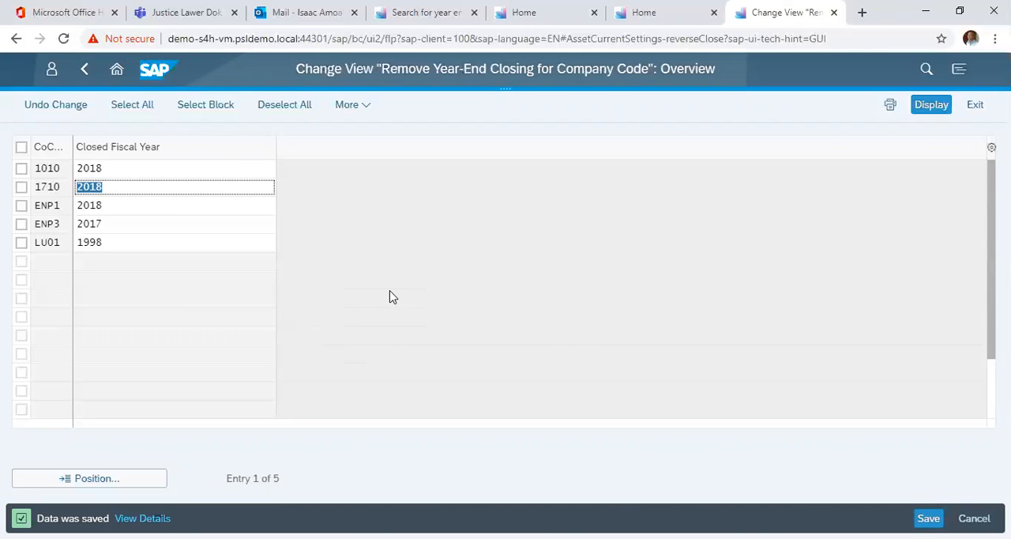